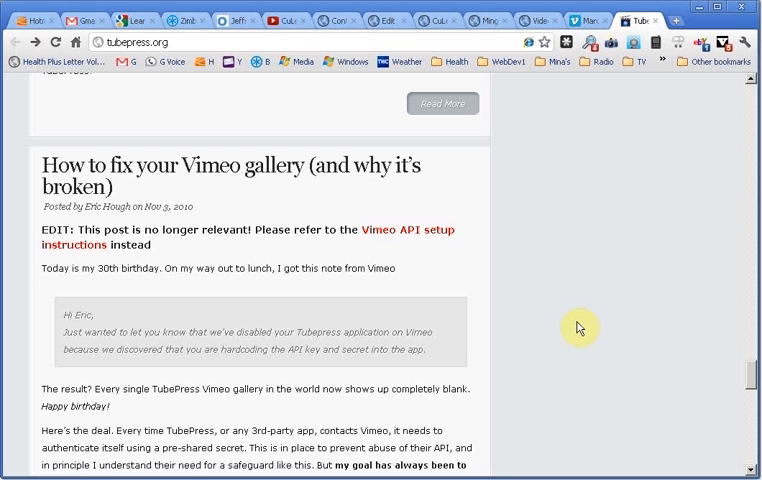
mouse_move(112, 148)
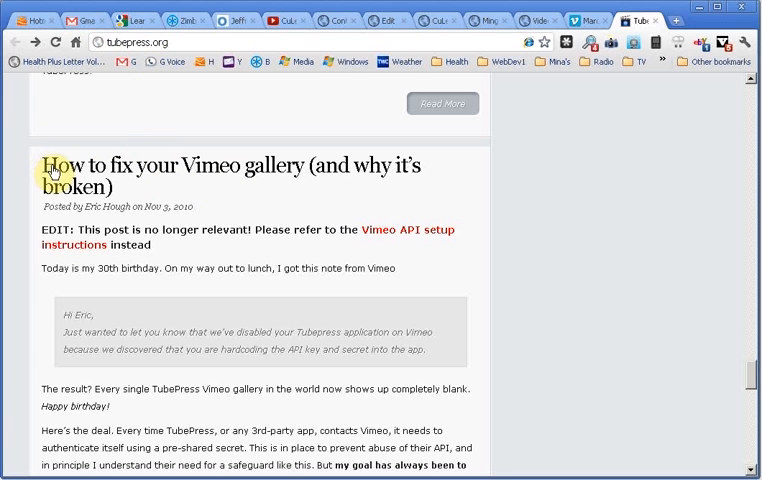
mouse_move(314, 178)
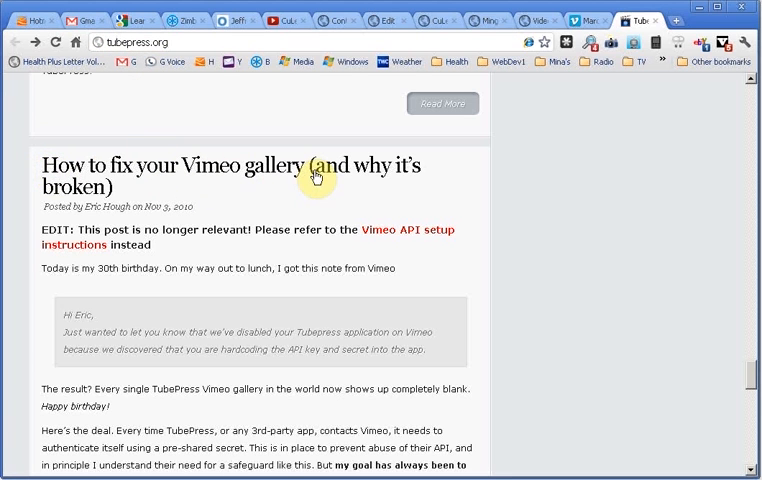
mouse_move(428, 238)
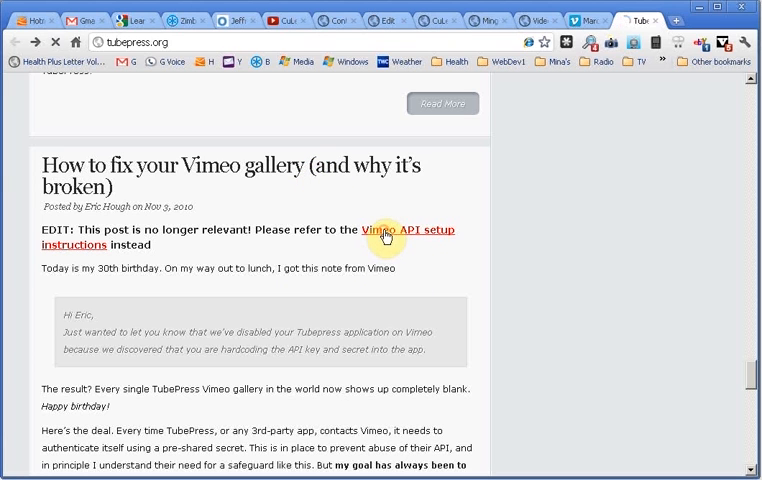
- Open the Vimeo API Setup appendix and bring up options for its key registration link
left_click(385, 237)
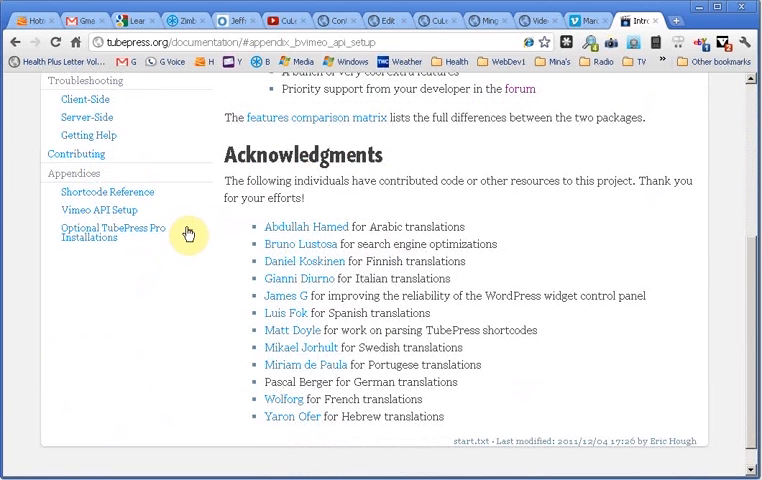
mouse_move(90, 216)
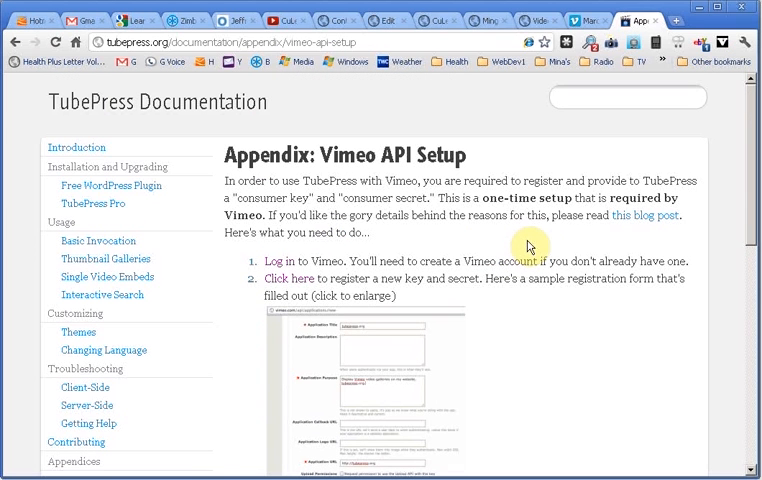
right_click(282, 261)
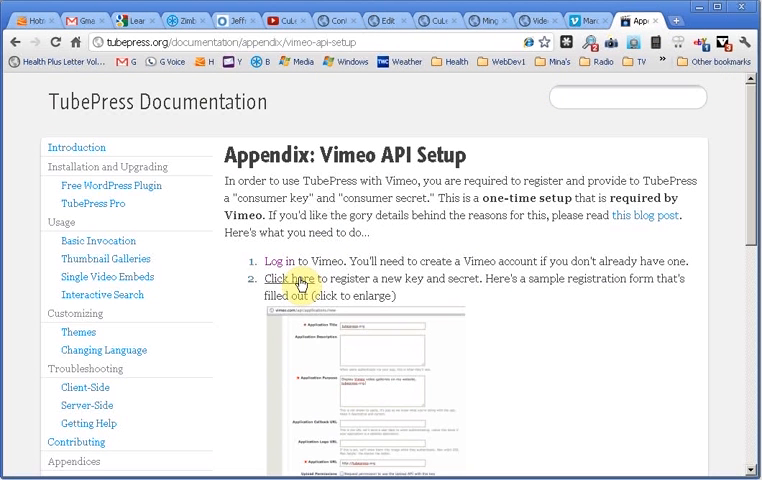
right_click(291, 278)
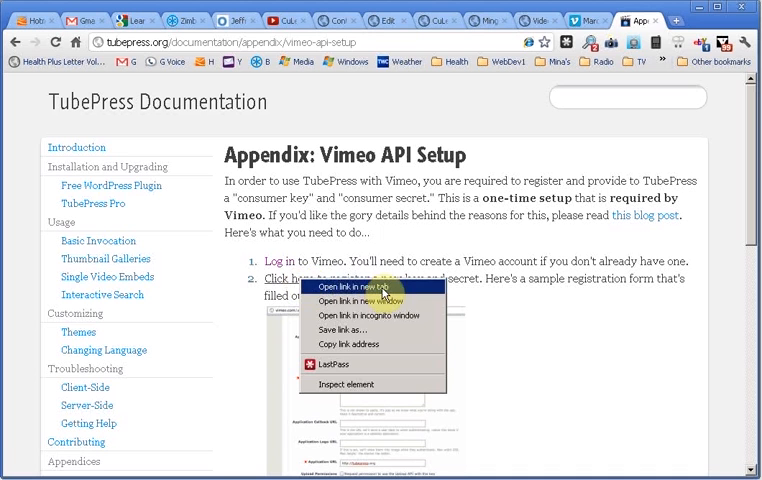
left_click(343, 287)
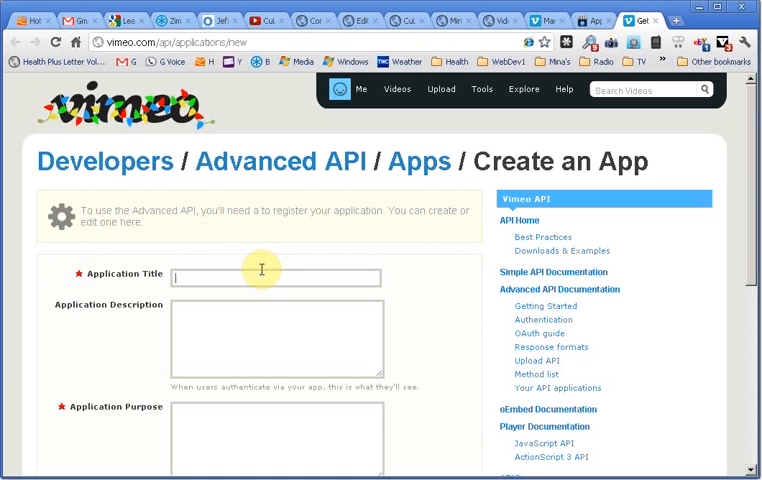
type("myw")
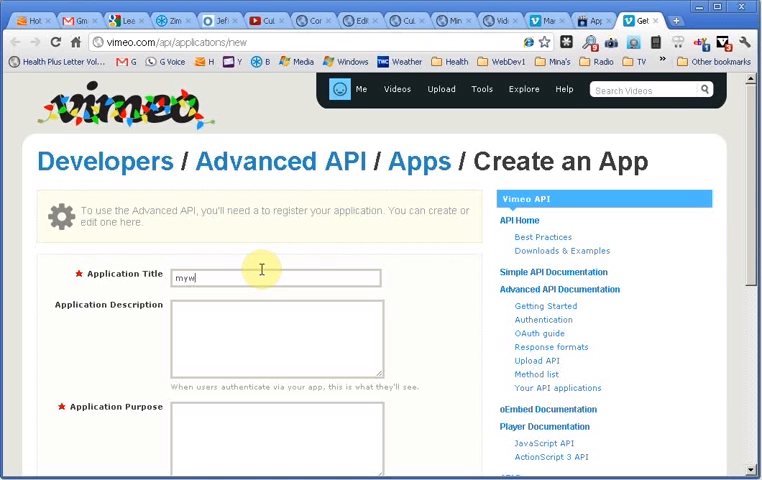
type("ebsite")
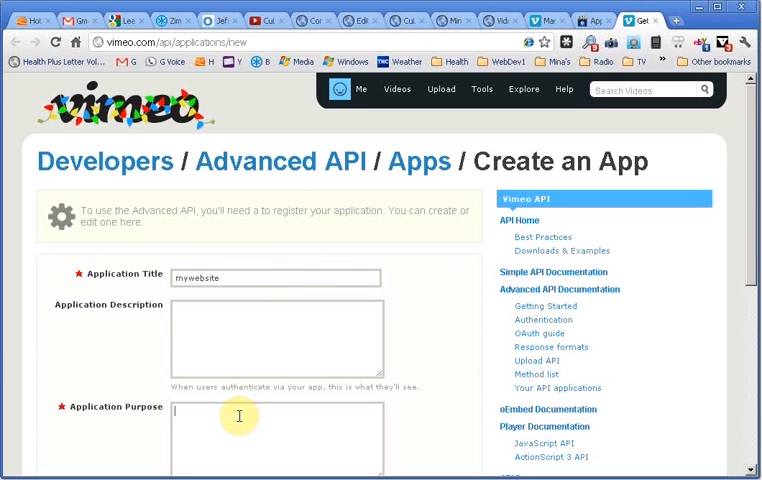
type("video gallery")
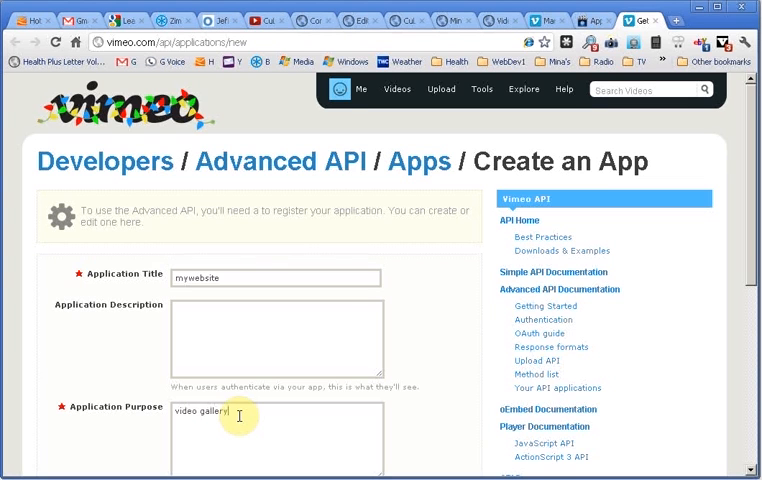
type("on my web")
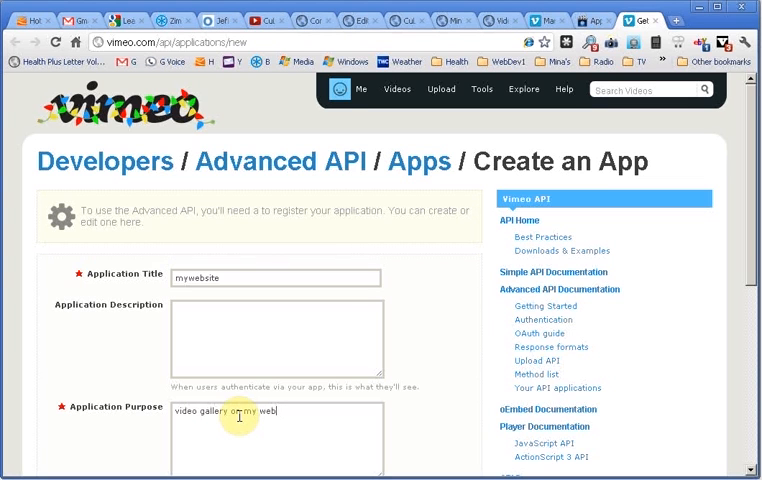
scroll("down", 3)
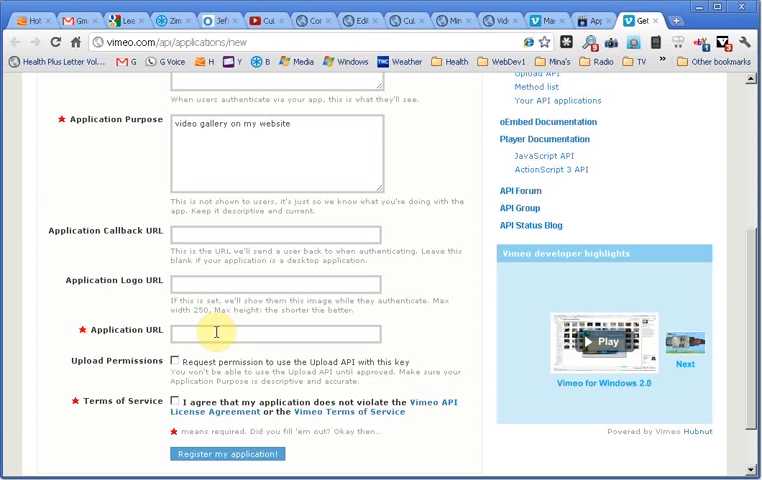
type("www.mywebsite.com")
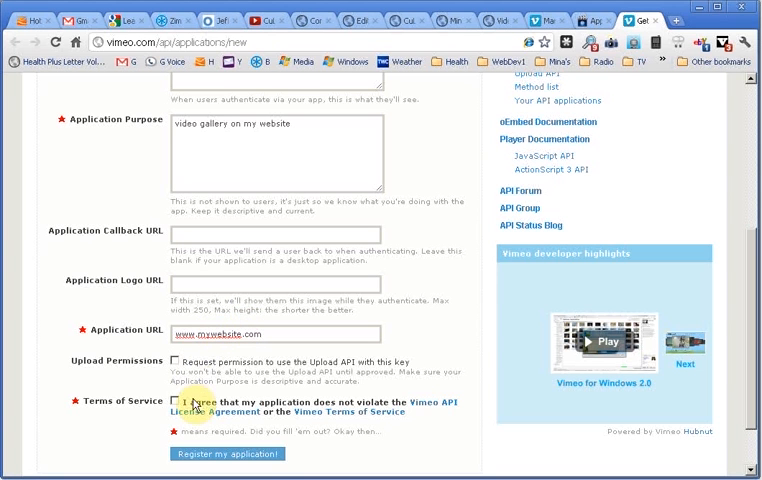
left_click(179, 404)
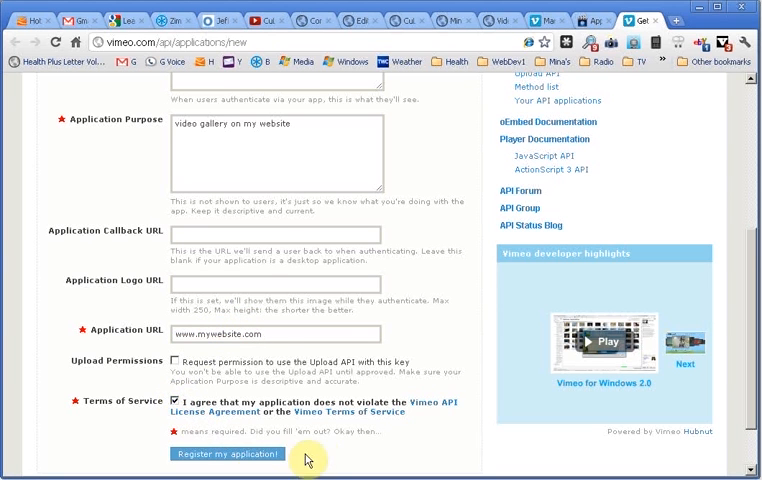
scroll("down", 3)
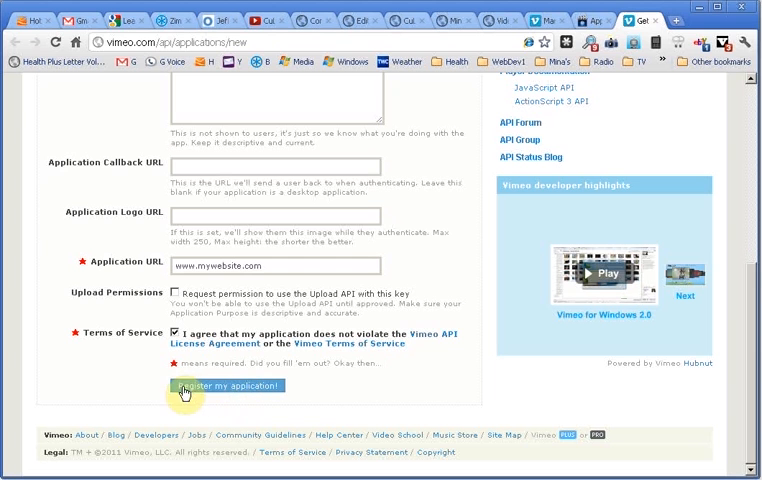
mouse_move(273, 391)
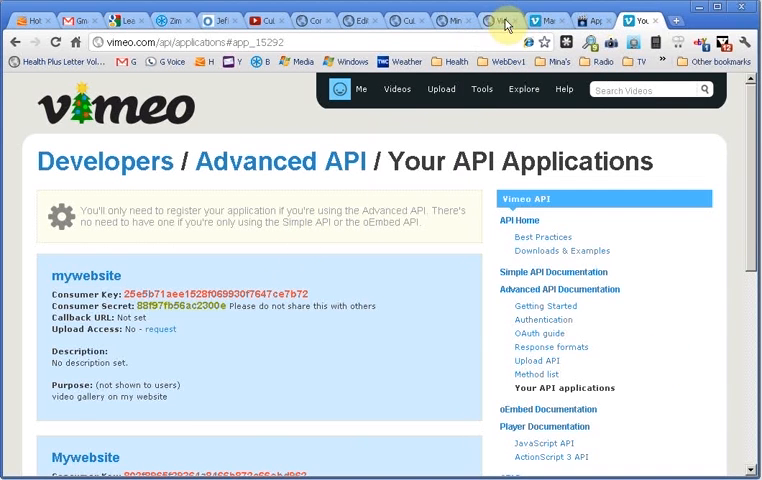
- Return to the WordPress admin once the mywebsite app's consumer key and secret appear
left_click(428, 18)
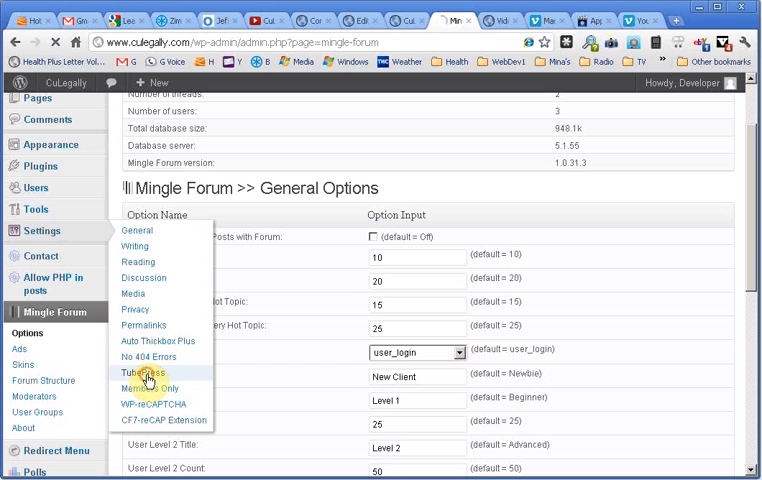
- Open Settings > TubePress to reach the 'Which videos?' options
left_click(142, 372)
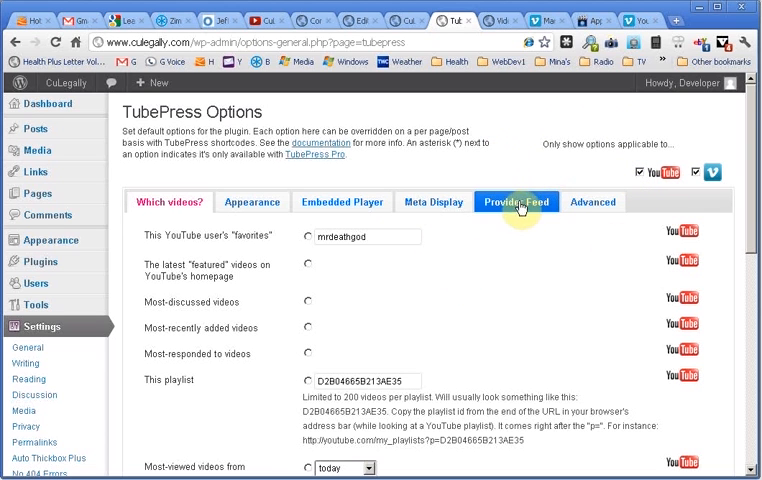
- Show the Provider Feed settings and scroll to the Vimeo API consumer key and secret fields
left_click(516, 202)
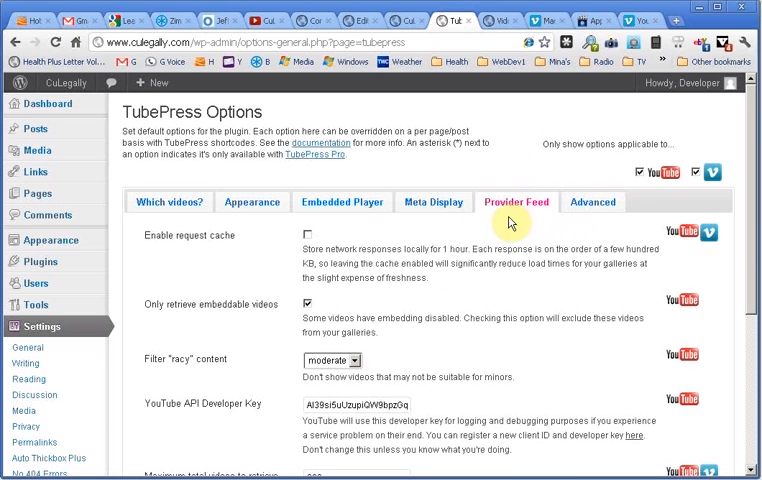
scroll("down", 3)
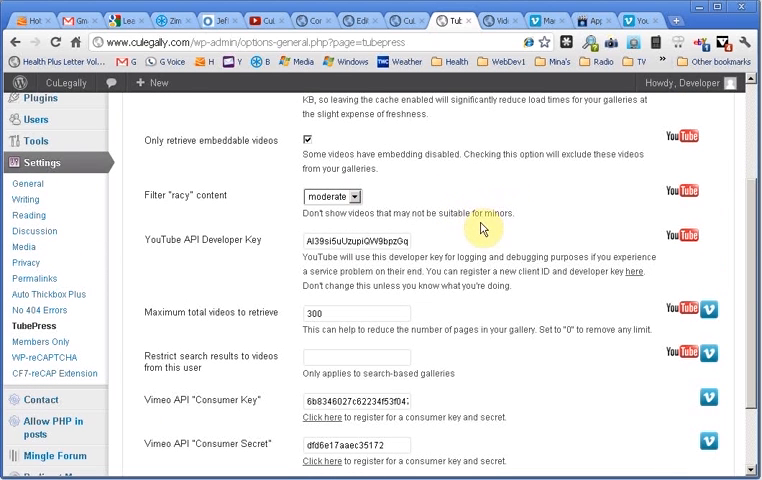
scroll("down", 3)
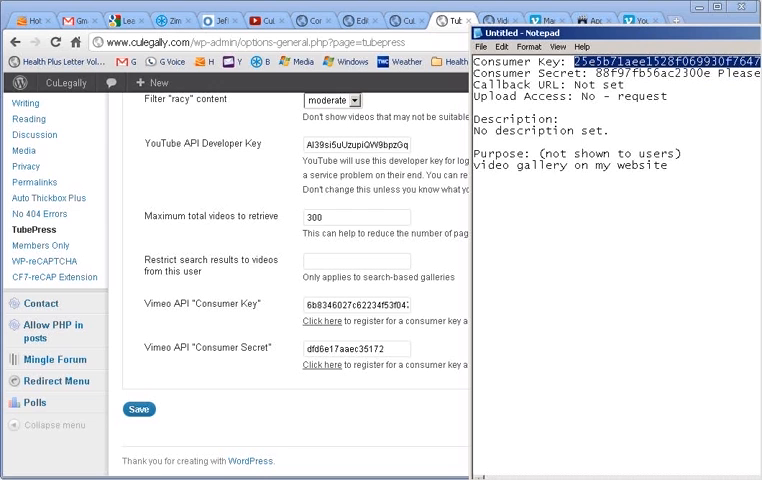
mouse_move(468, 333)
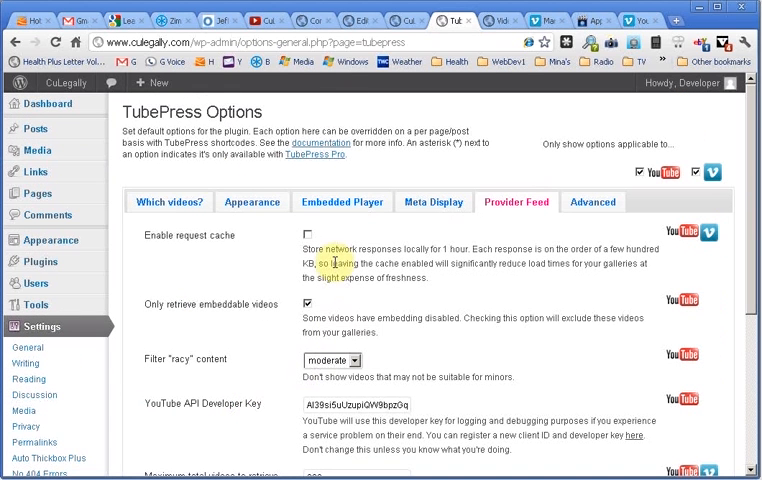
- Look through TubePress's Advanced settings
scroll("down", 3)
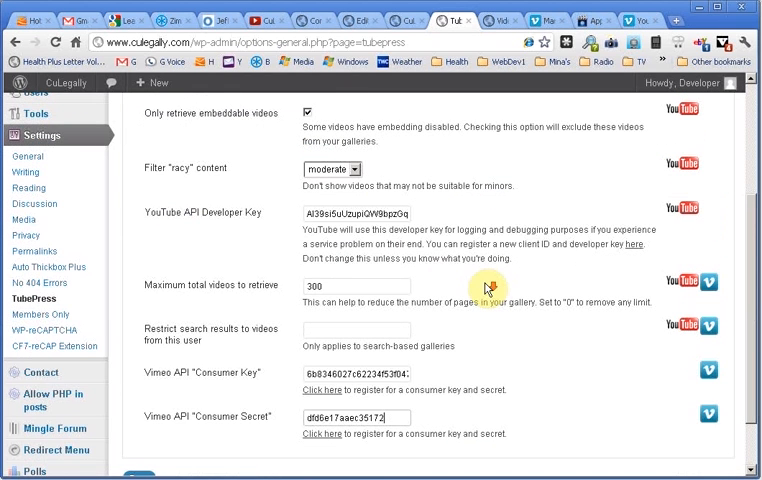
left_click(598, 202)
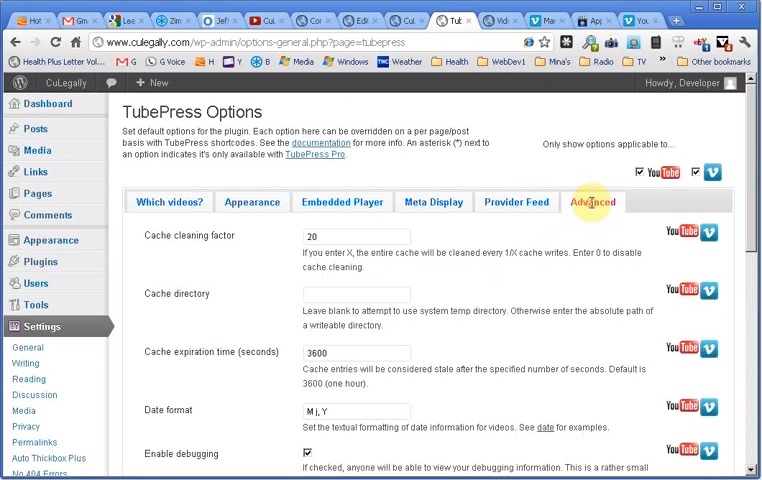
scroll("down", 3)
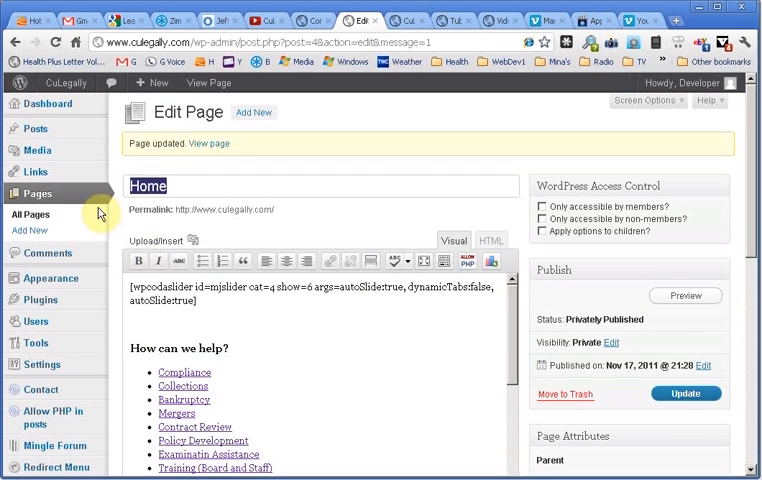
mouse_move(33, 230)
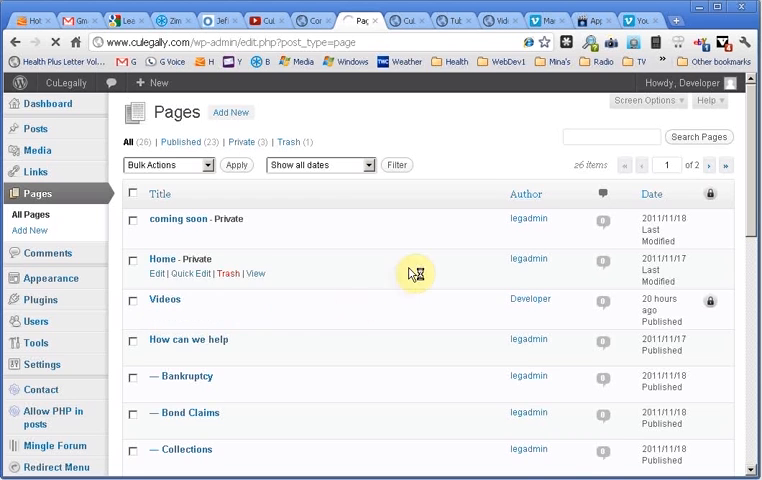
- Open the Videos page with its [tubepress] shortcode and view the live Vimeo gallery
left_click(165, 299)
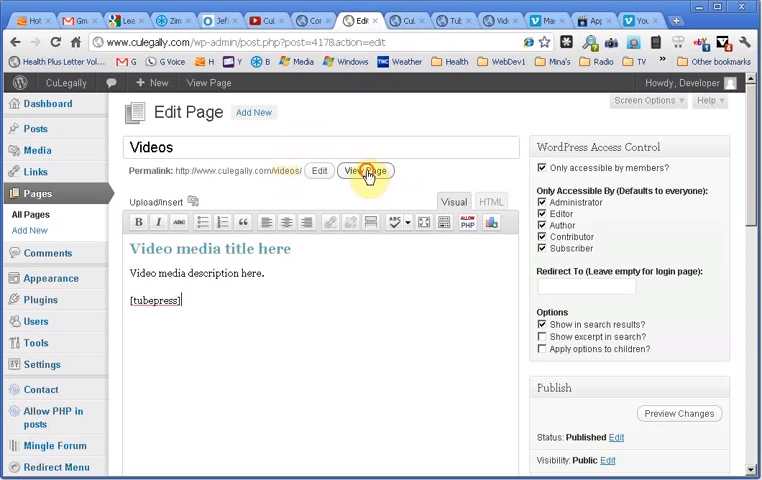
left_click(365, 170)
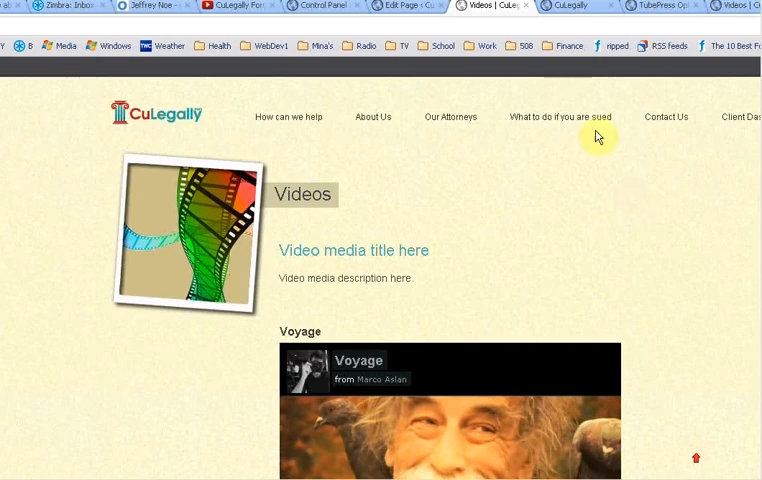
left_click(485, 9)
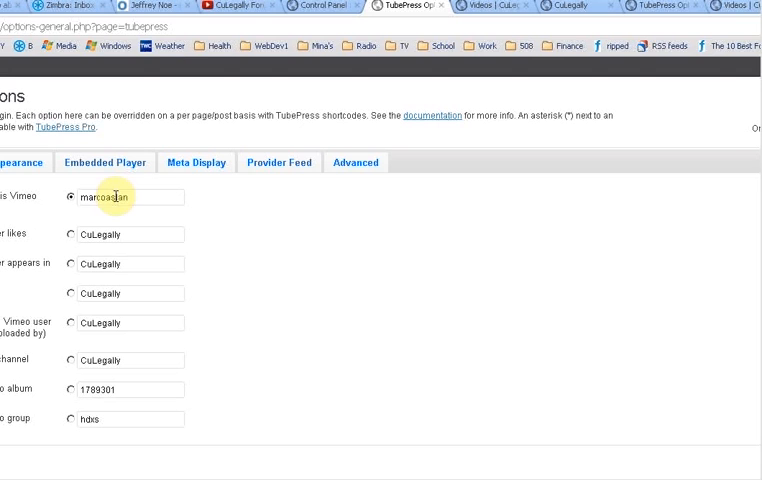
mouse_move(37, 215)
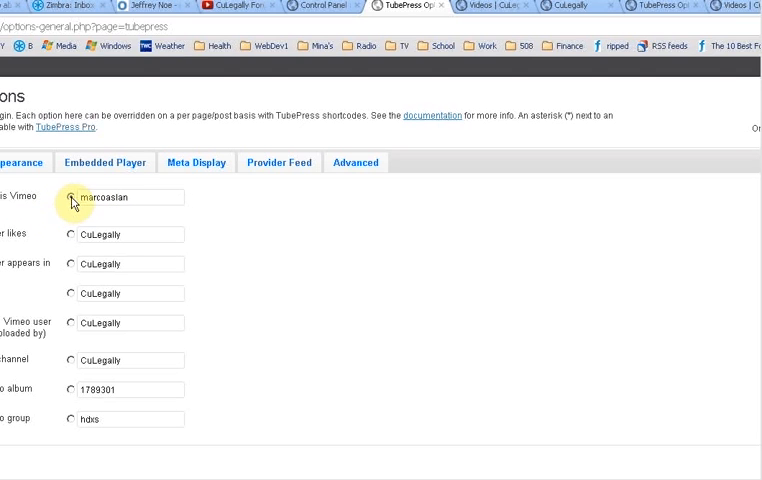
left_click(71, 197)
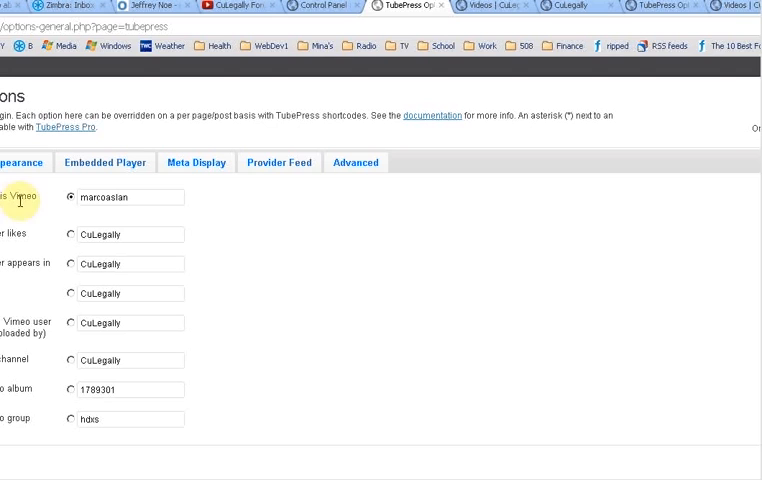
double_click(120, 197)
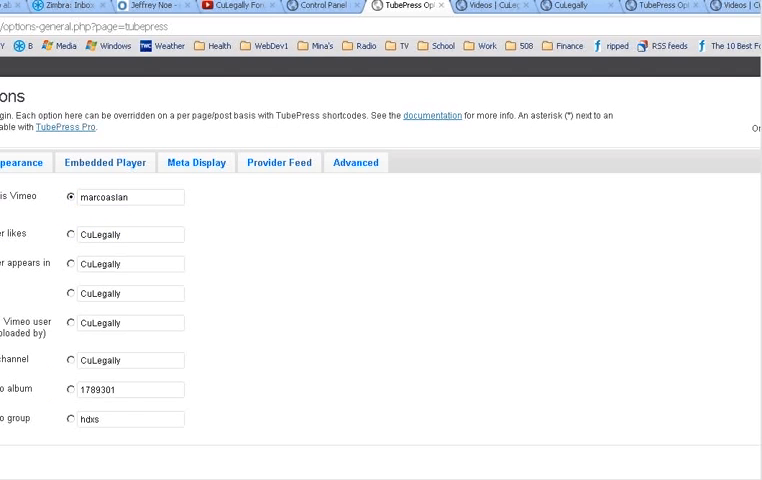
left_click(70, 393)
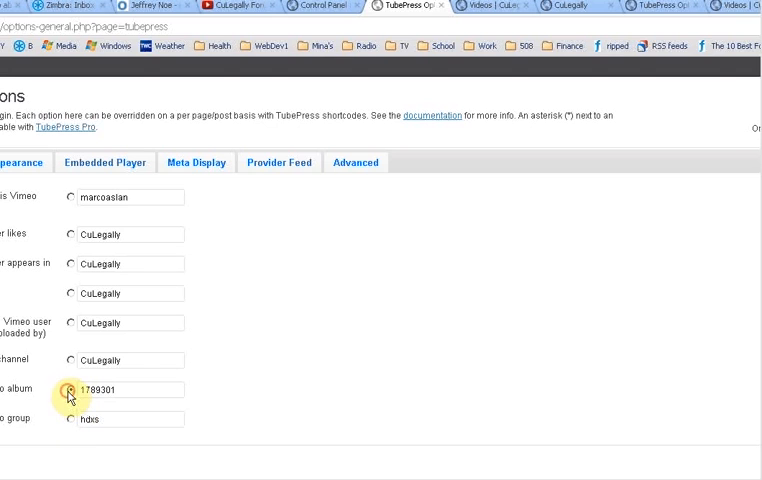
left_click(71, 196)
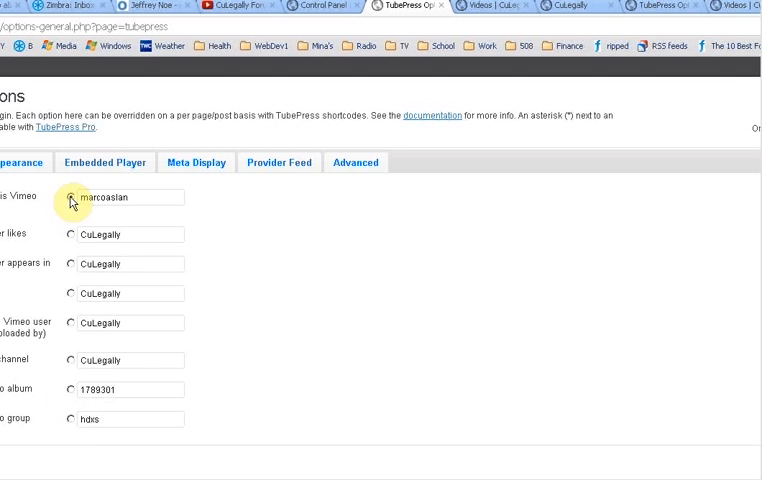
left_click(71, 197)
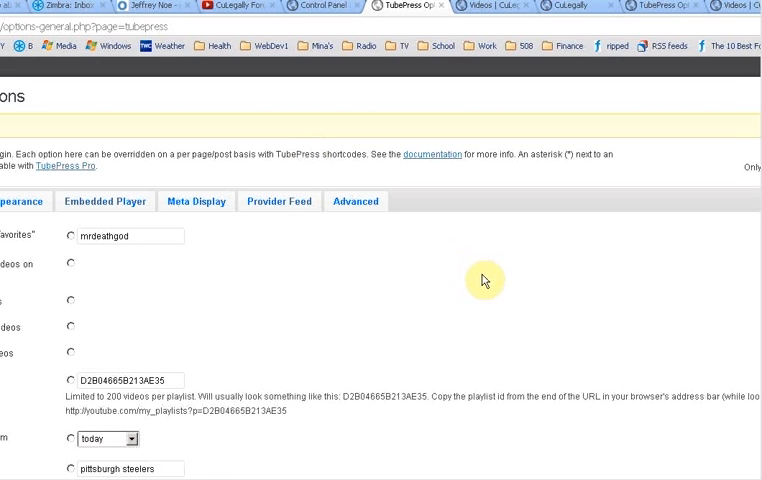
mouse_move(502, 292)
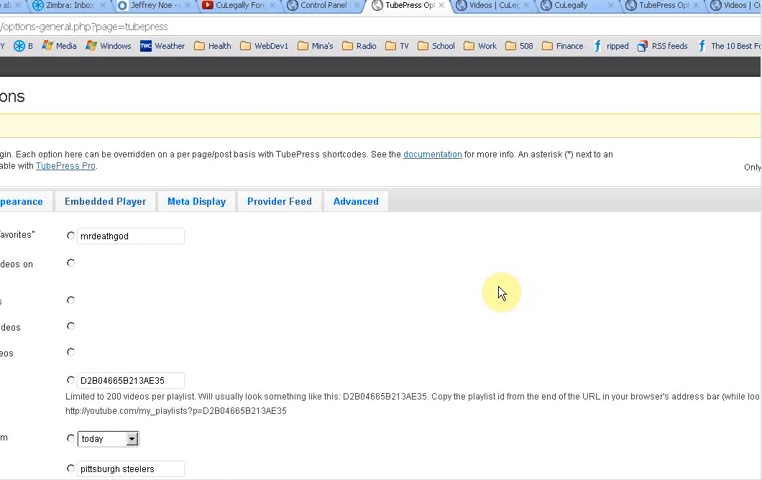